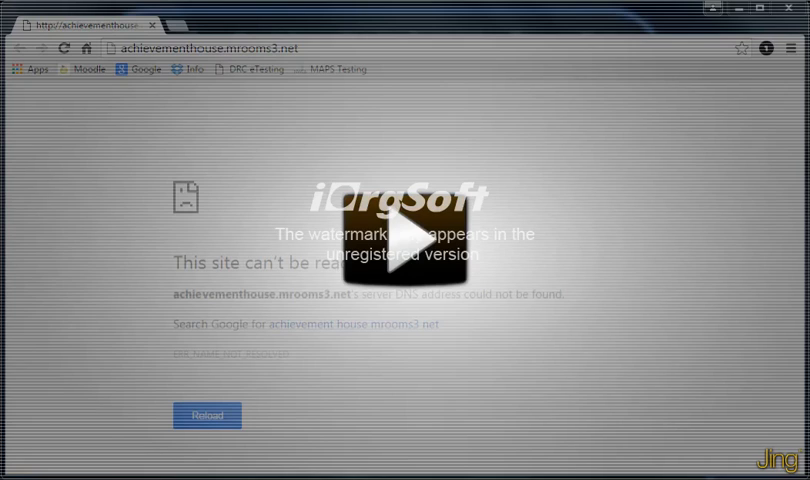
- Open Chrome's Settings page from the main menu in a new tab
left_click(405, 240)
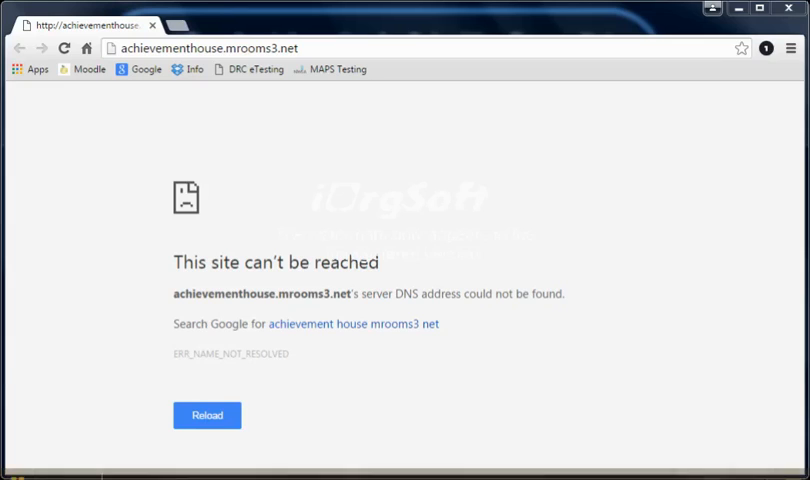
mouse_move(393, 227)
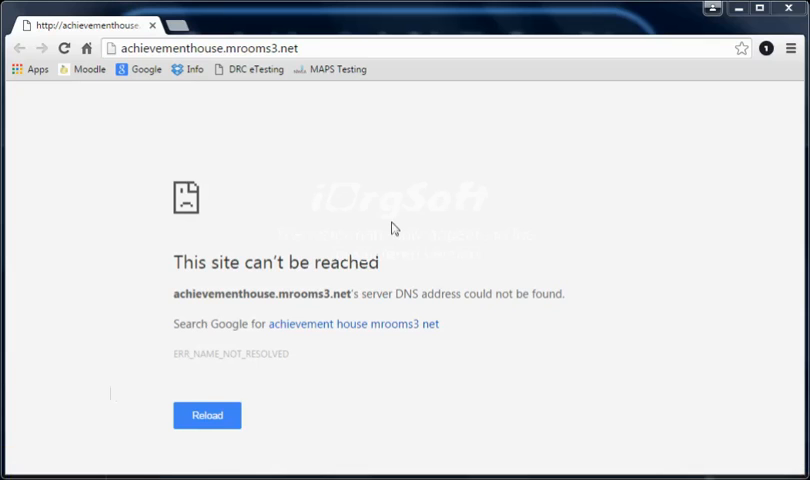
mouse_move(410, 227)
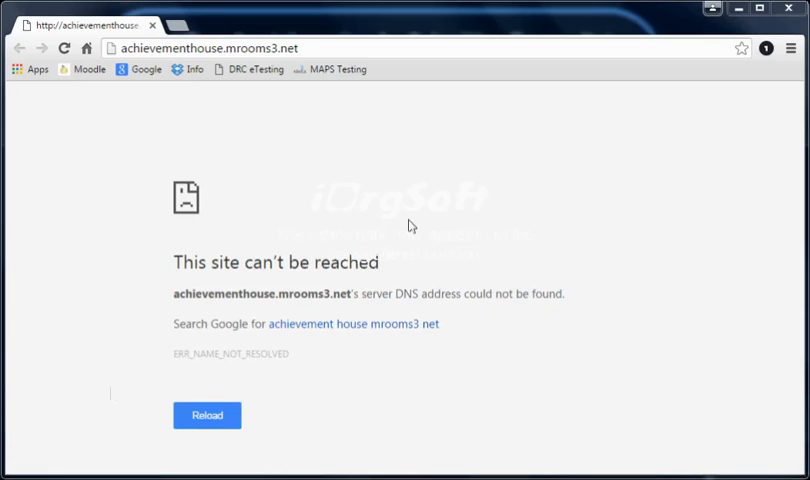
mouse_move(333, 300)
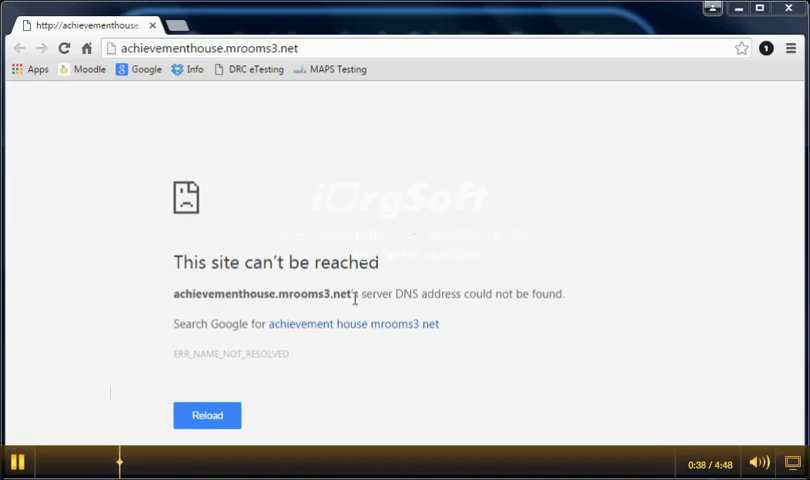
mouse_move(721, 141)
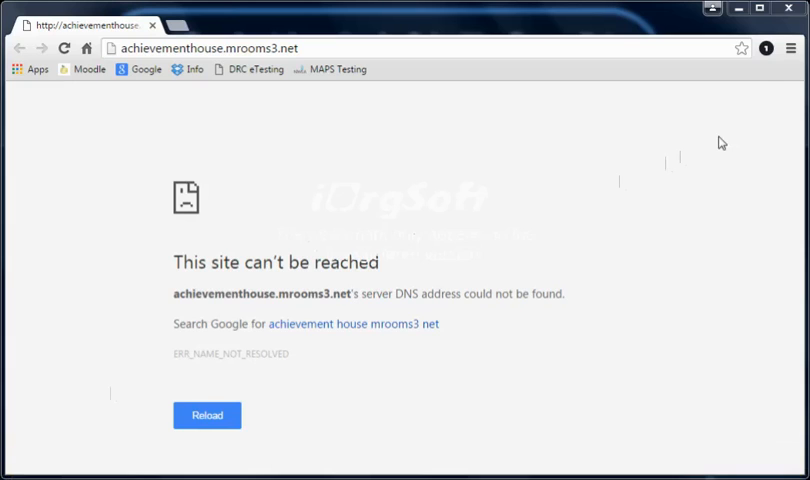
mouse_move(791, 63)
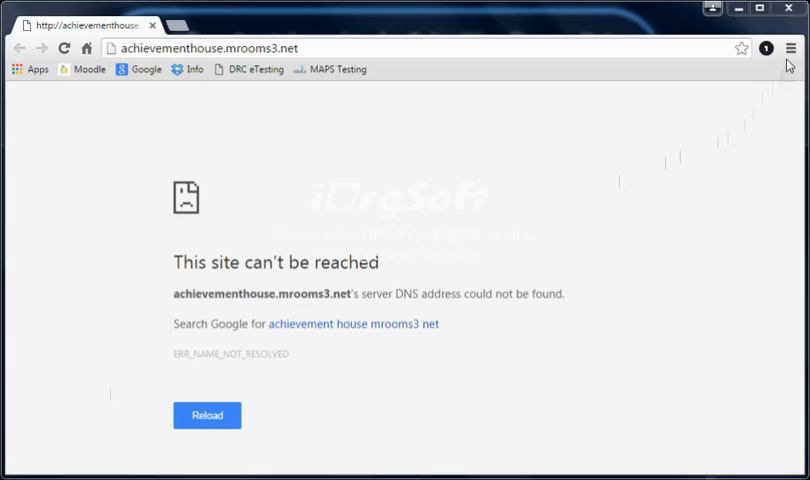
mouse_move(790, 48)
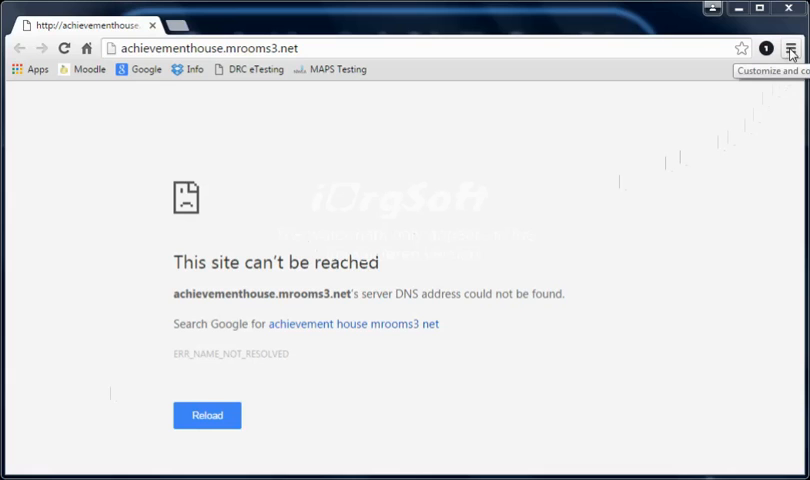
left_click(791, 48)
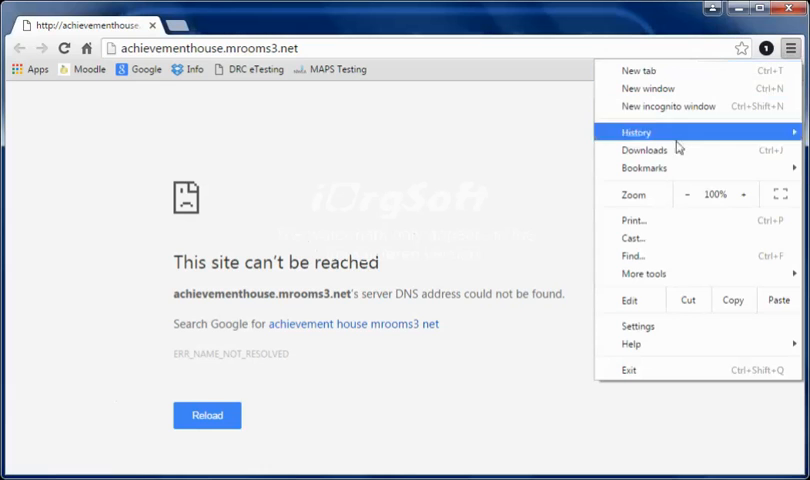
mouse_move(638, 326)
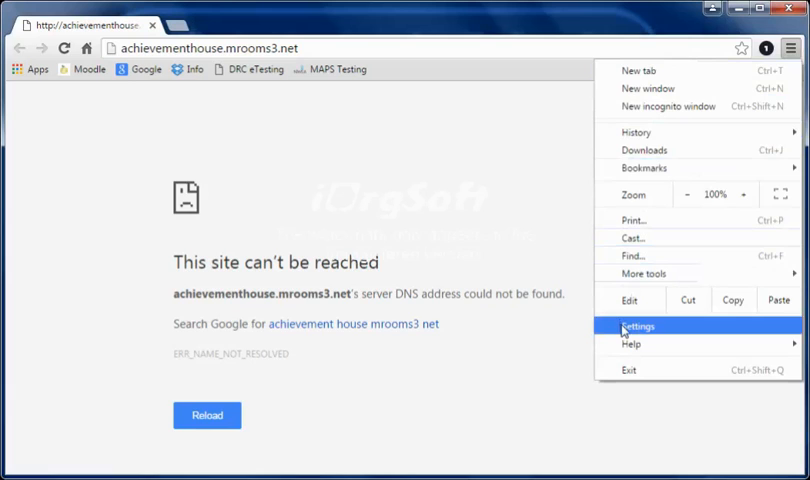
left_click(639, 326)
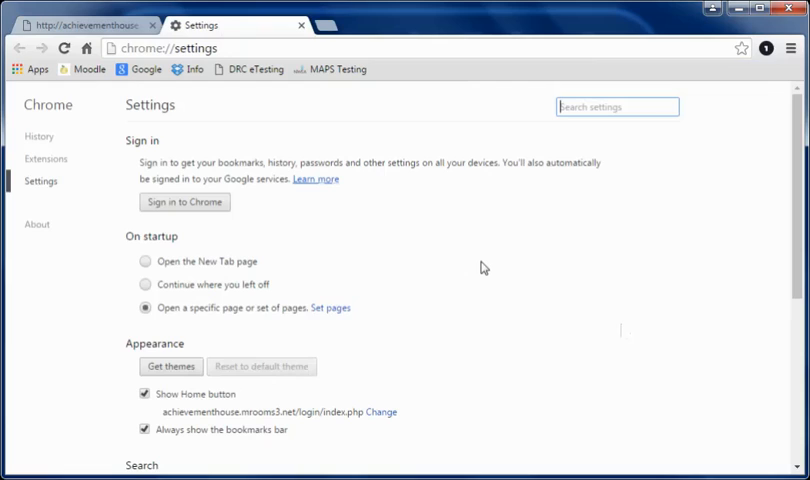
mouse_move(143, 320)
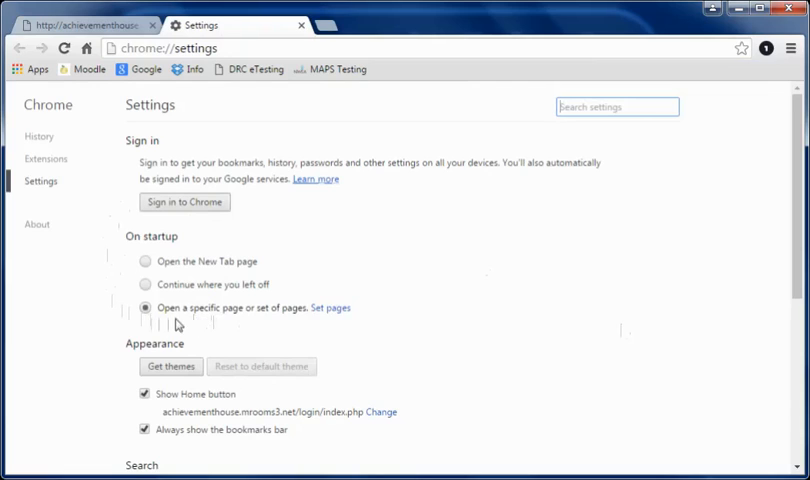
mouse_move(329, 314)
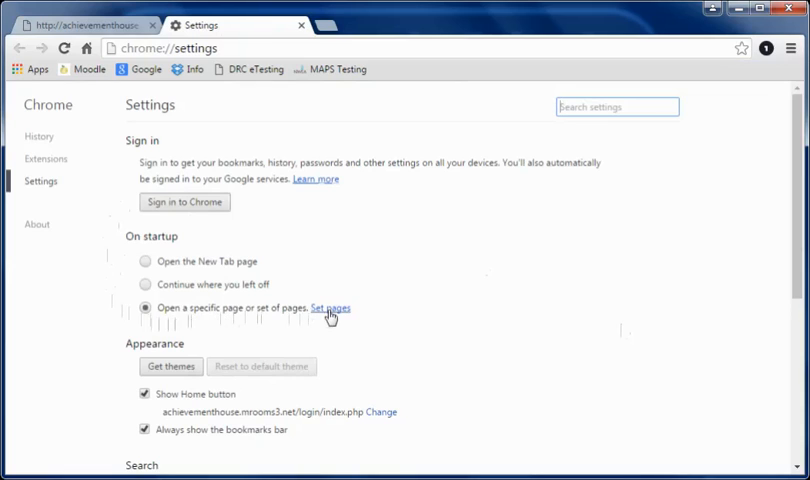
- Remove the achievementhouse startup page, add lms.achievementcharter.com, and save the list
left_click(330, 307)
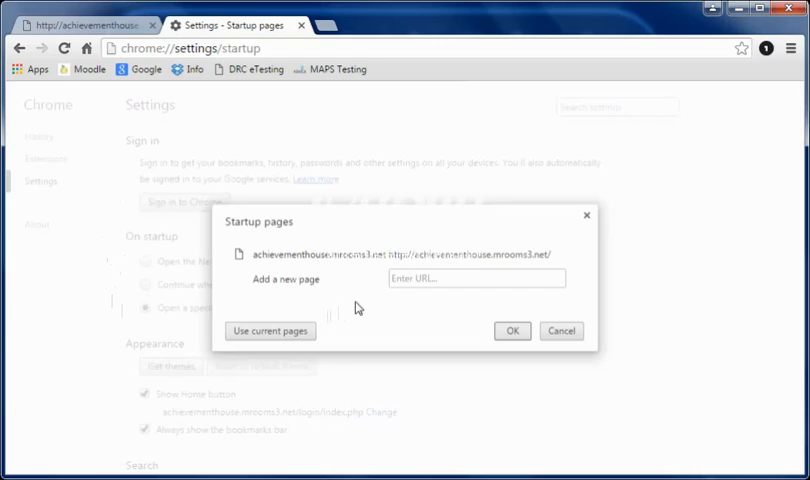
mouse_move(448, 254)
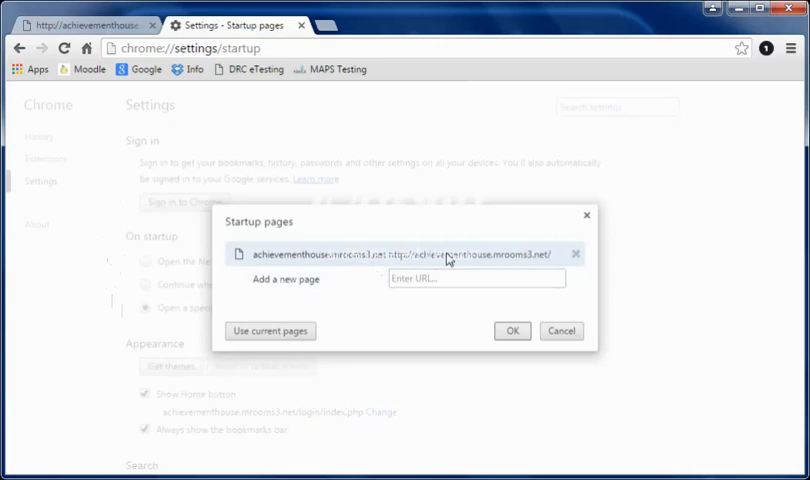
left_click(575, 254)
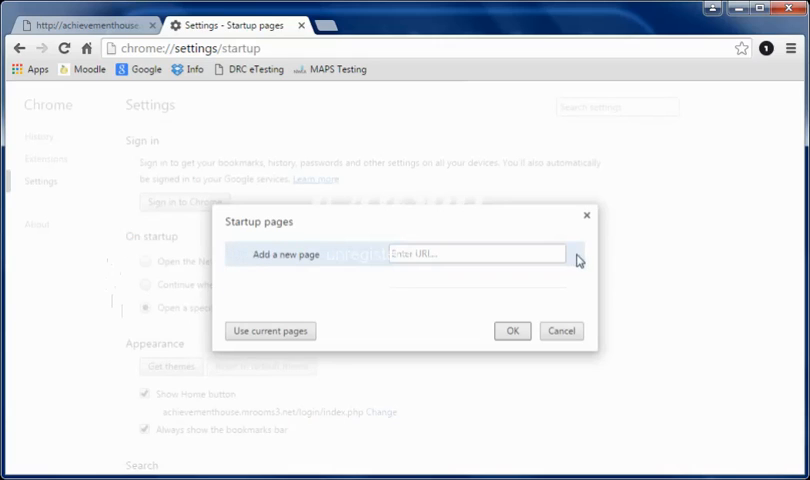
left_click(477, 253)
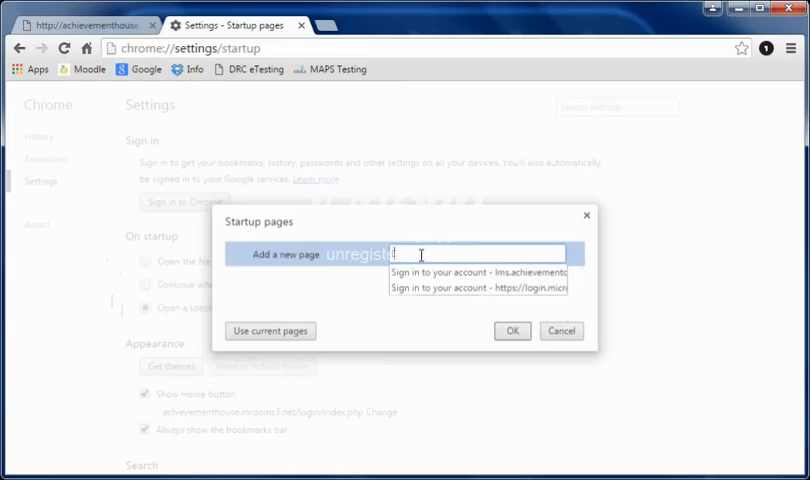
type("lms.achievementcharter")
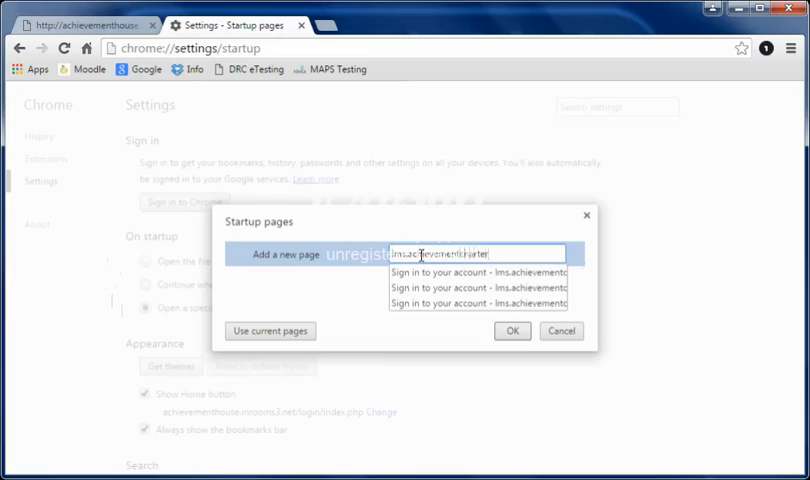
type(".com")
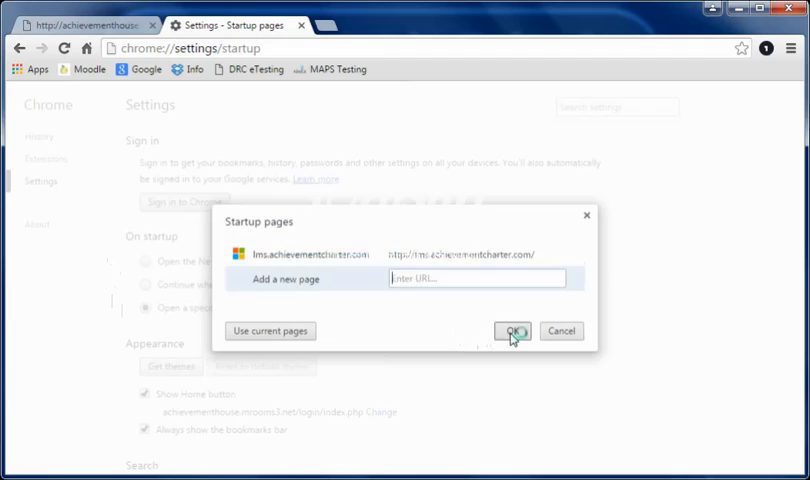
left_click(511, 330)
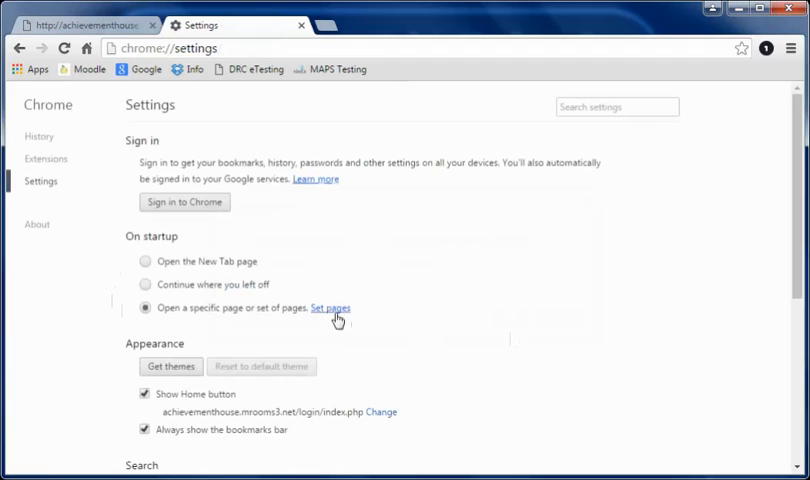
left_click(330, 307)
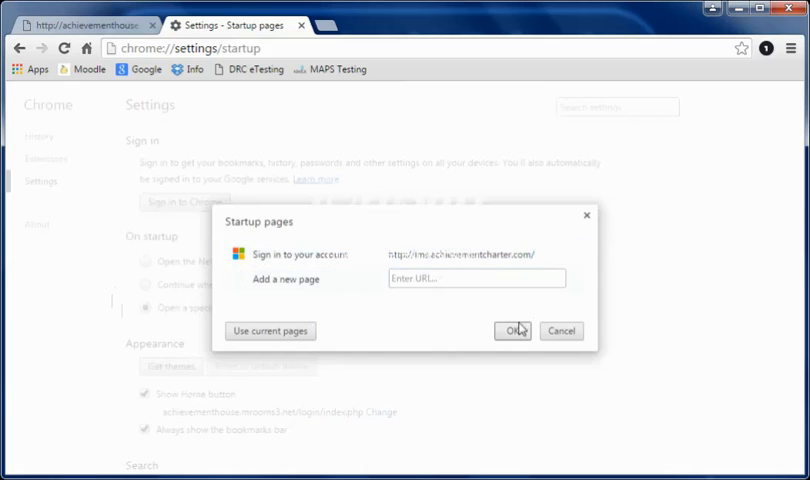
left_click(512, 330)
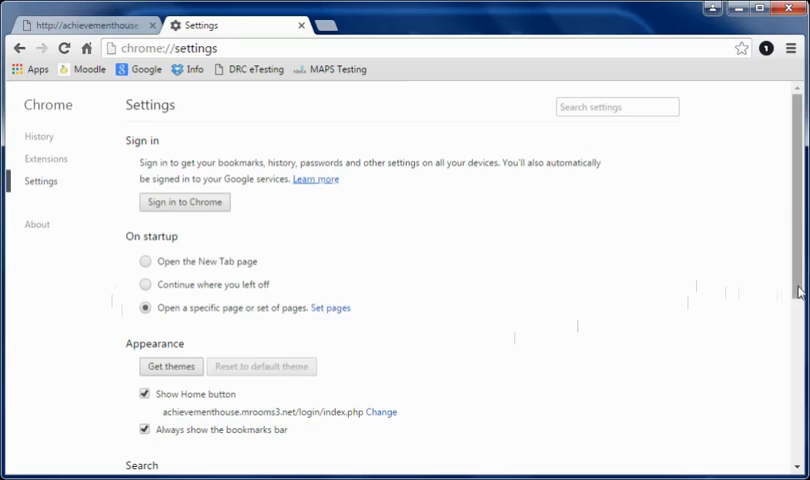
mouse_move(800, 291)
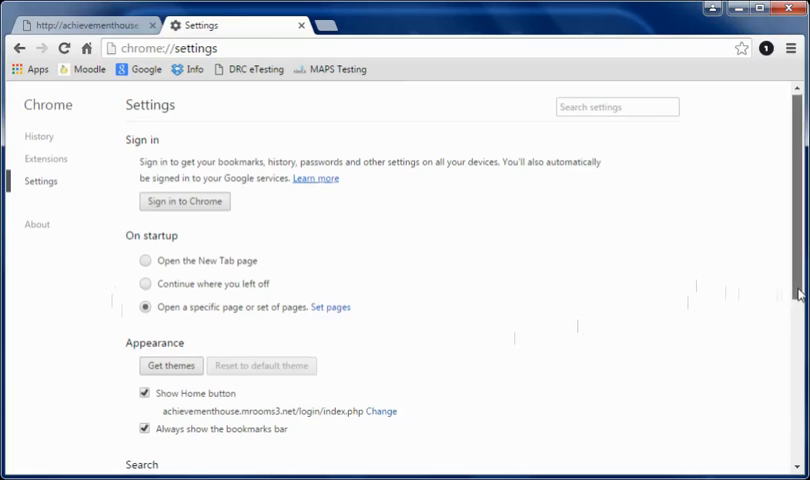
- Scroll down to Privacy and open Content settings to show the cookie options
scroll("down", 3)
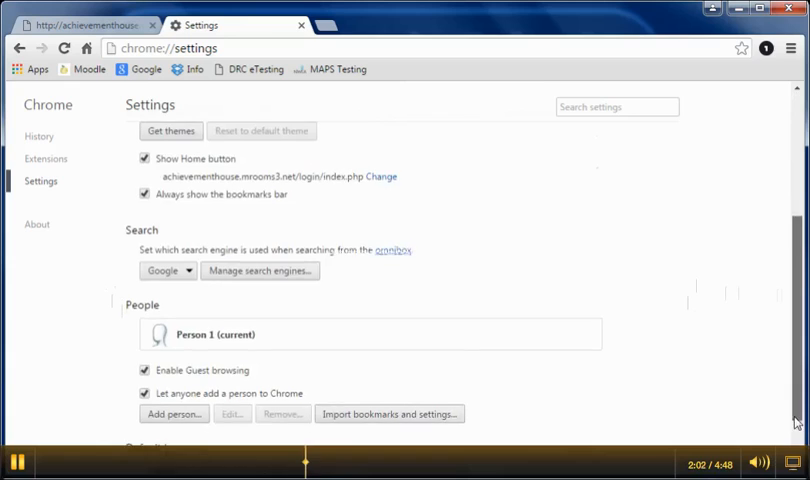
scroll("down", 3)
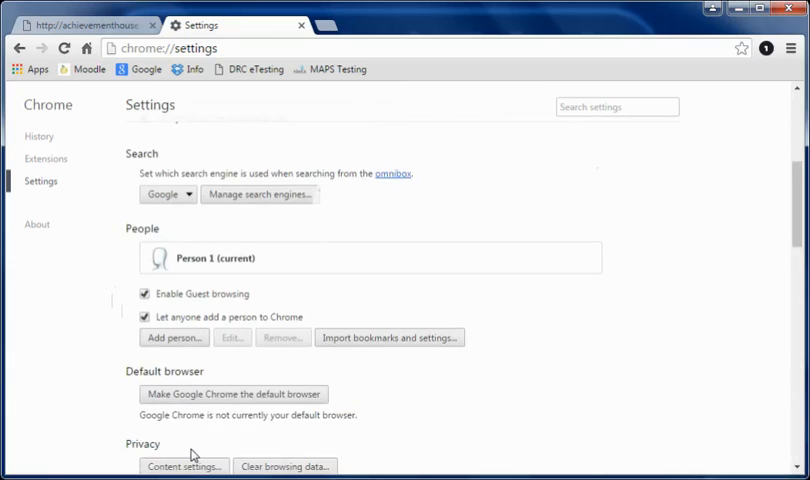
mouse_move(761, 361)
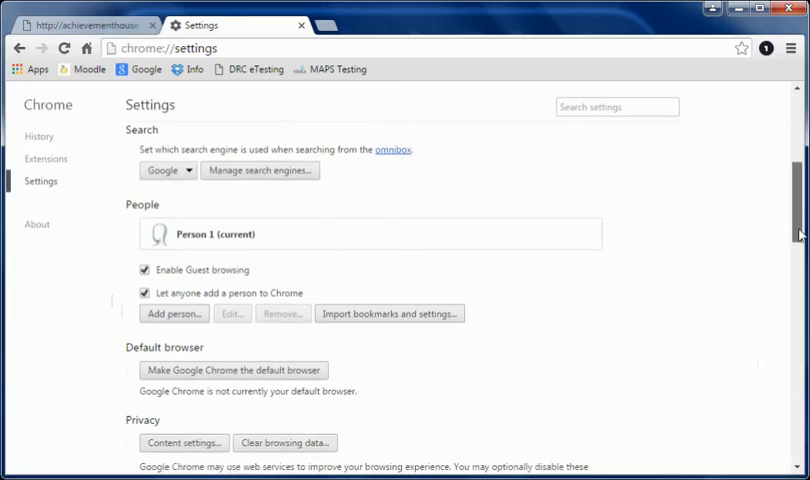
scroll("down", 3)
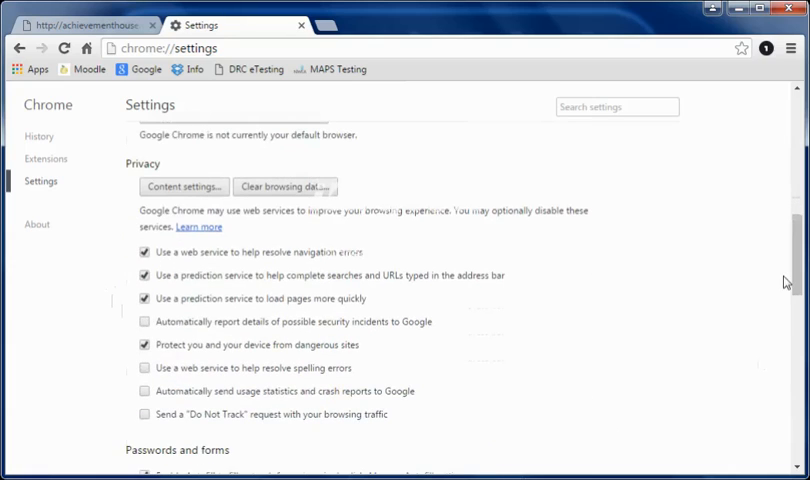
mouse_move(320, 194)
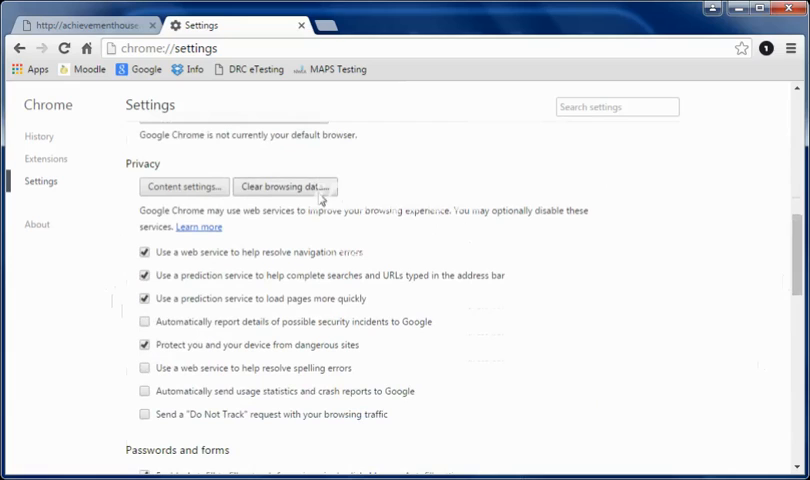
left_click(183, 186)
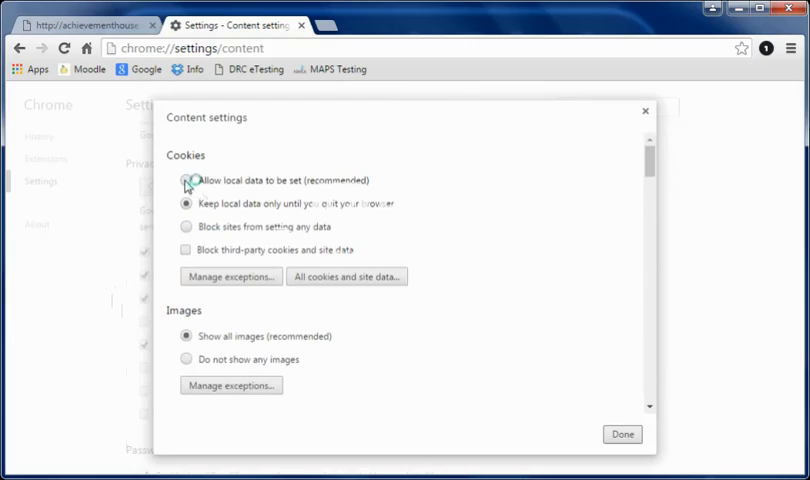
- Set cookies to 'Allow local data to be set (recommended)' and close content settings
left_click(186, 181)
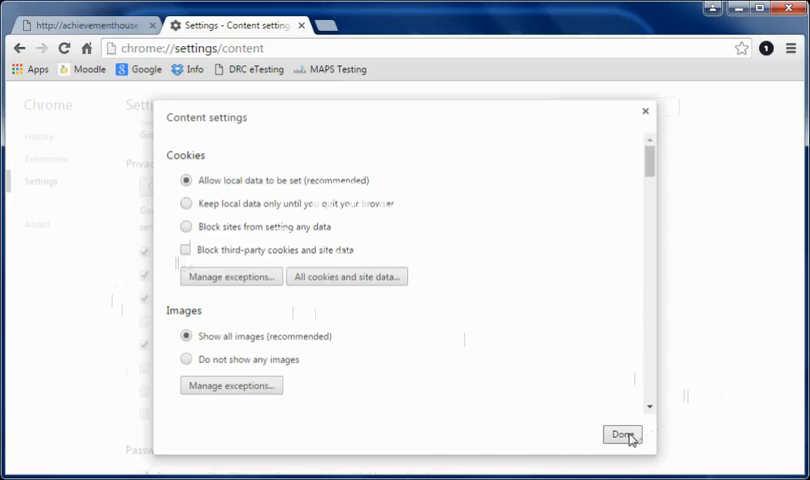
left_click(621, 434)
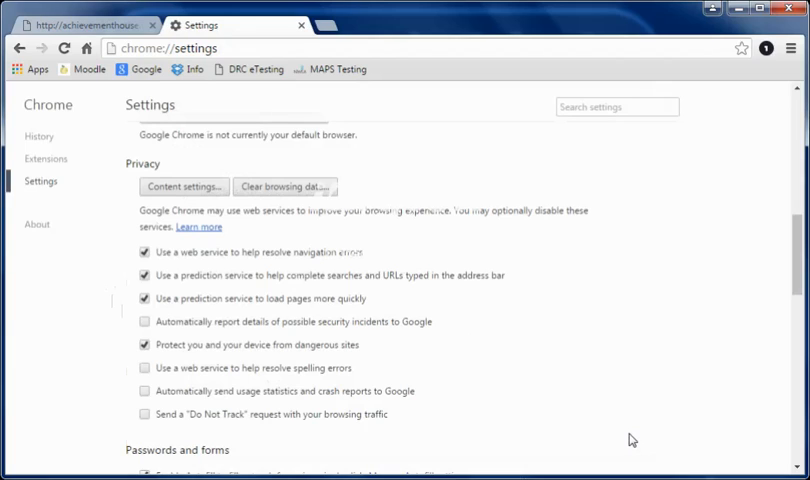
mouse_move(198, 227)
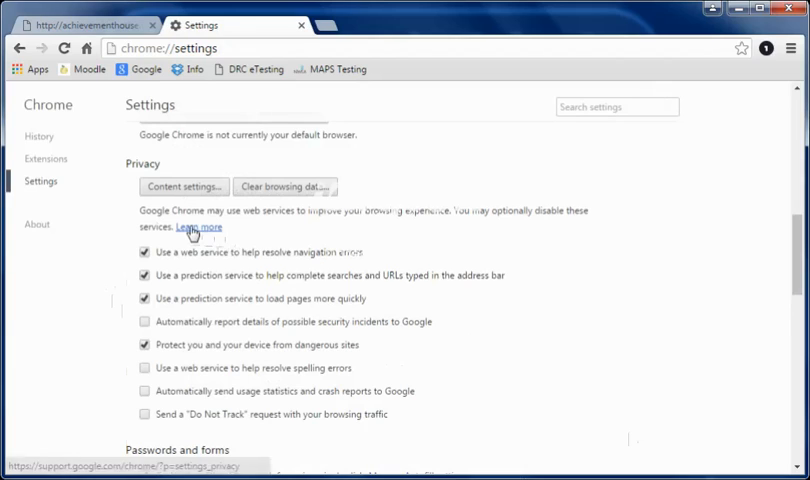
mouse_move(186, 202)
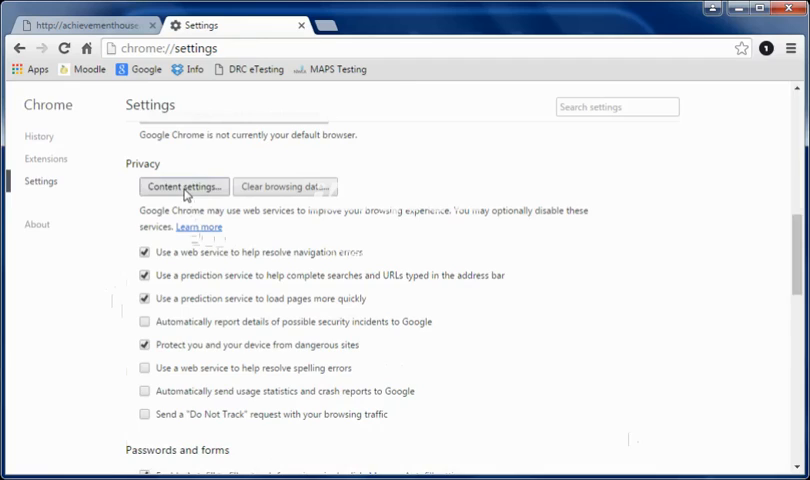
- Reopen Content settings and set Pop-ups to 'Allow all sites to show pop-ups'
left_click(184, 186)
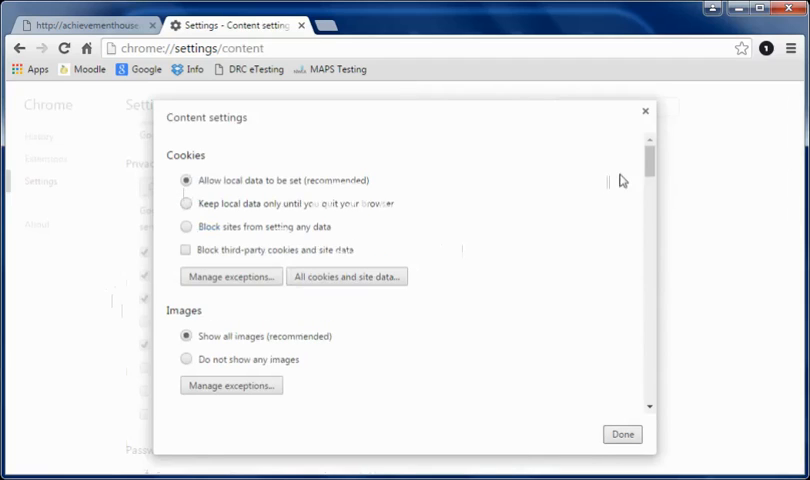
scroll("down", 3)
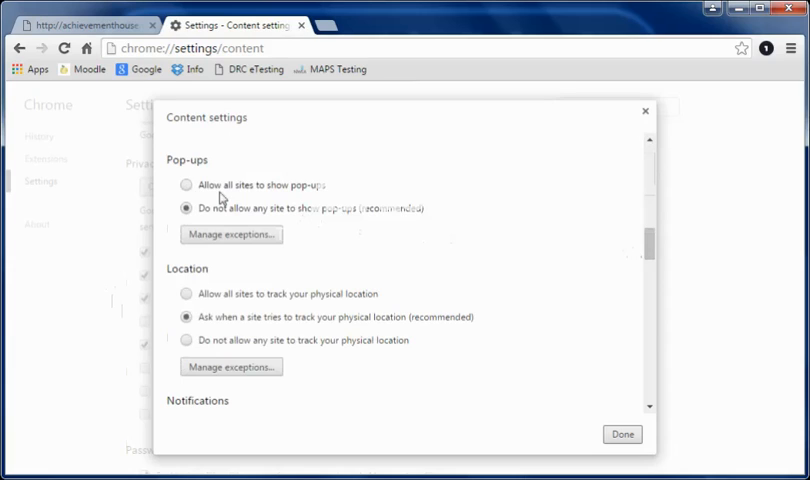
left_click(186, 185)
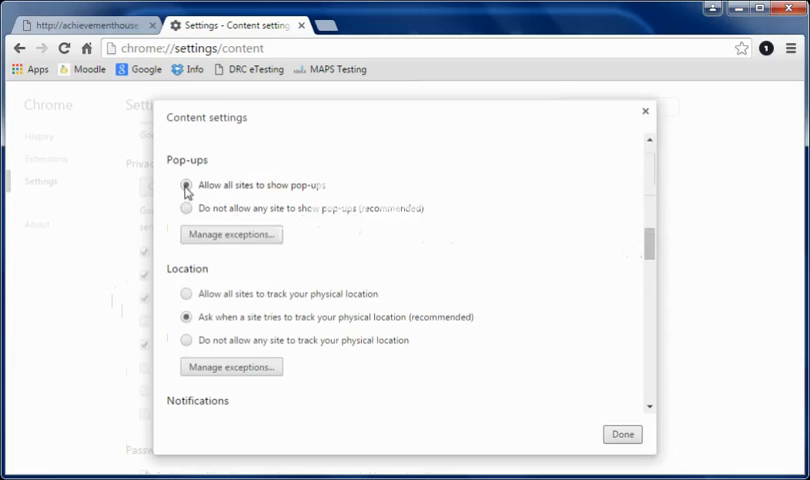
left_click(186, 185)
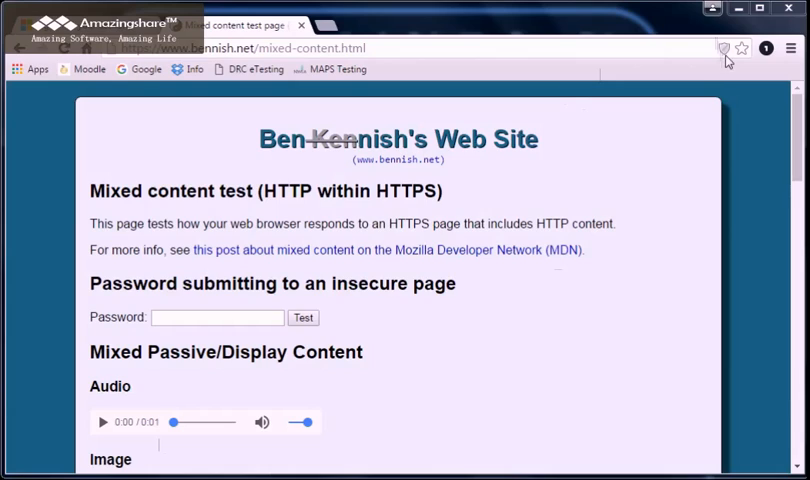
mouse_move(733, 52)
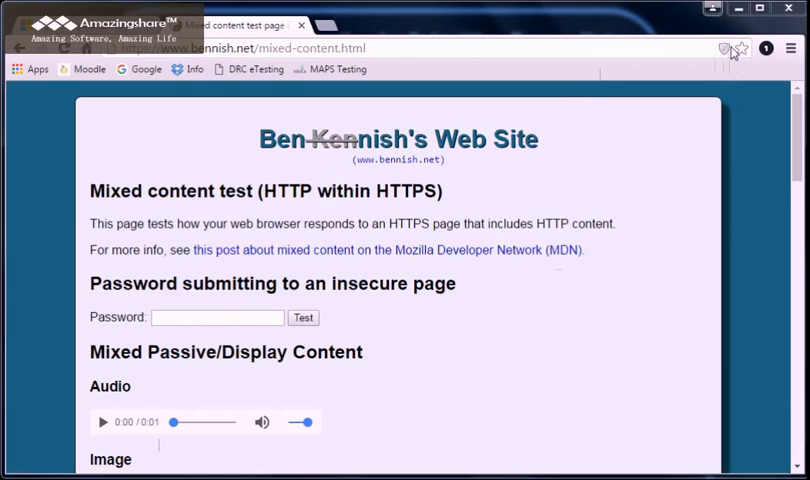
mouse_move(724, 48)
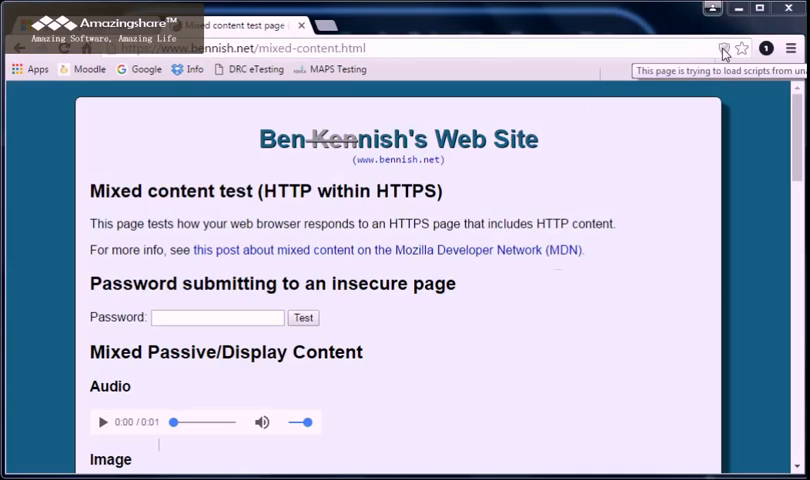
- Load the blocked unsafe scripts on the bennish.net page from the address-bar shield
left_click(723, 48)
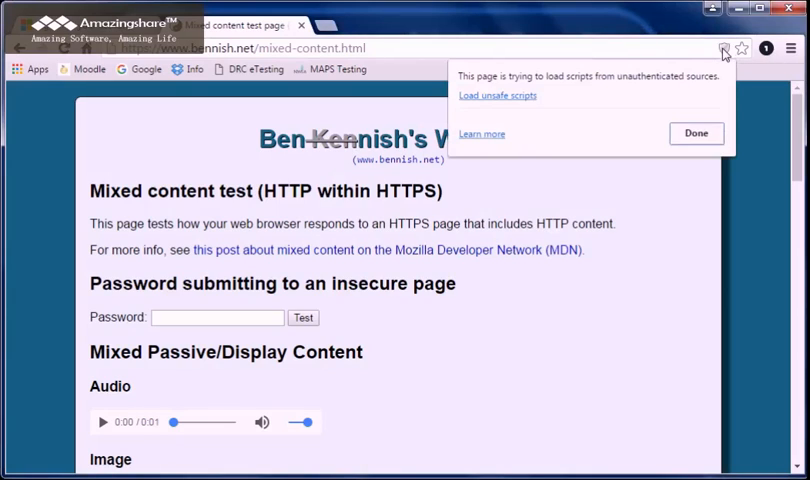
mouse_move(573, 74)
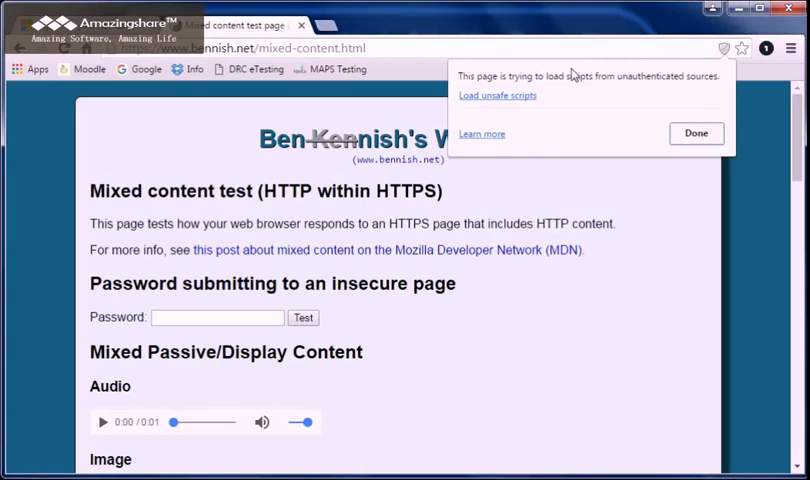
mouse_move(500, 104)
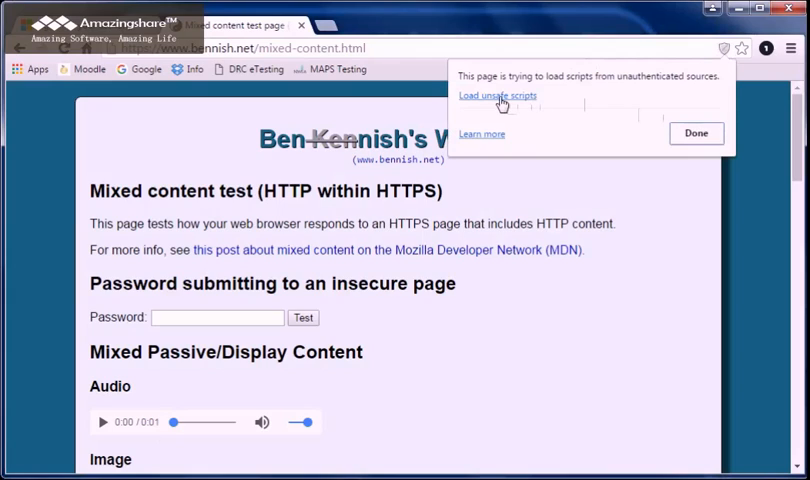
left_click(498, 95)
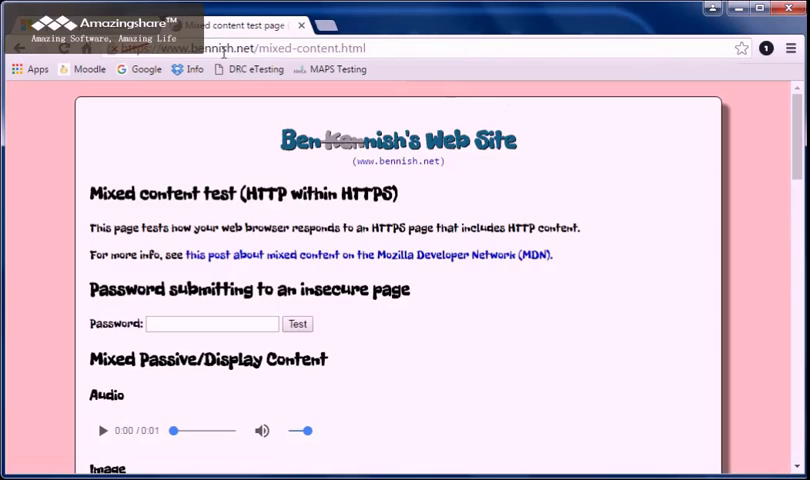
mouse_move(540, 78)
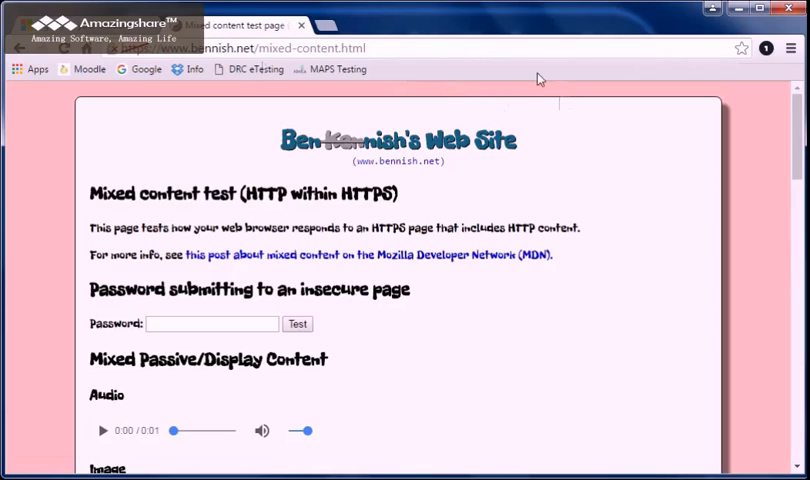
mouse_move(343, 56)
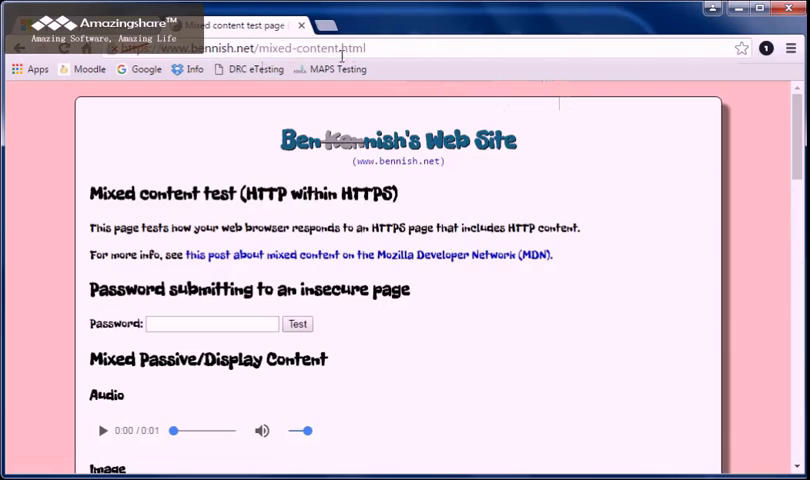